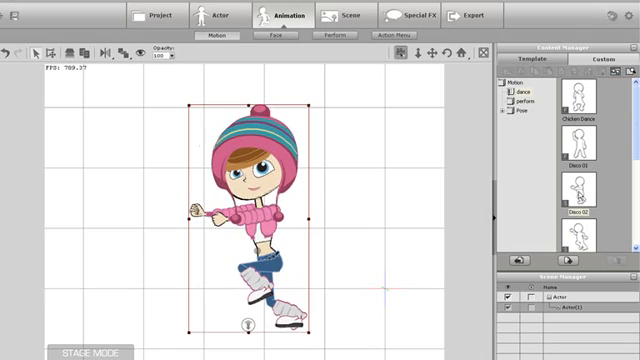
# Apply the Disco 02 dance motion to the skater girl and show the facial expression clip library.
pyautogui.press('f3')
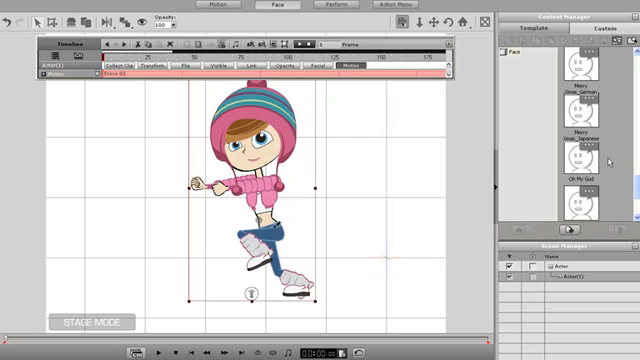
pyautogui.scroll(-3)
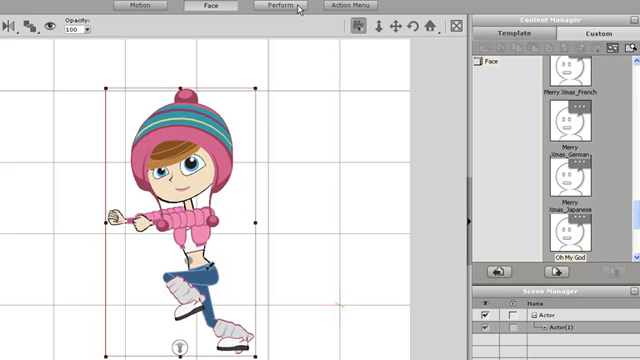
pyautogui.click(279, 6)
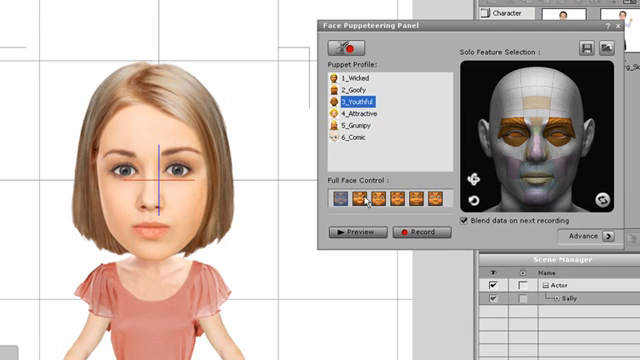
# Try two Full Face Control presets on Sally, then choose a different puppet face profile.
pyautogui.click(356, 232)
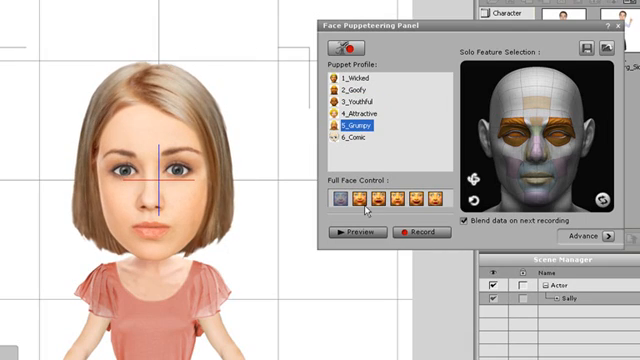
pyautogui.click(354, 232)
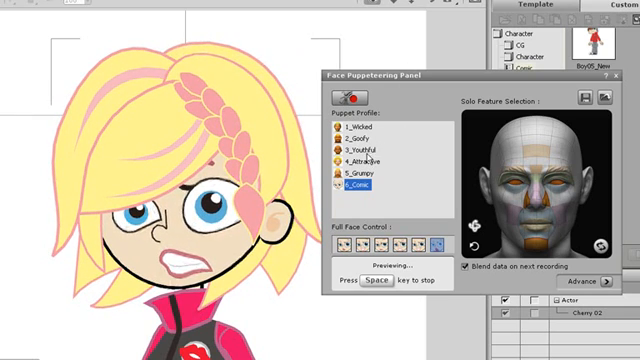
pyautogui.click(370, 153)
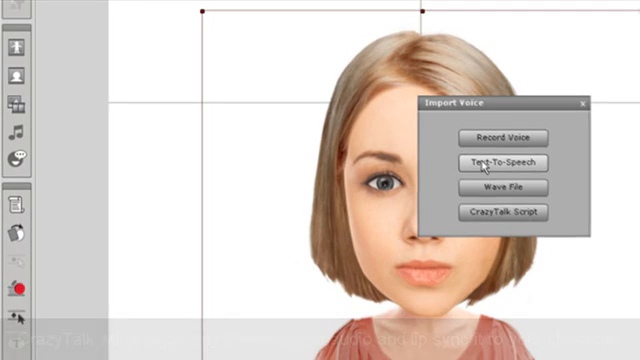
# Start a Text-to-Speech voice for Sally in the editor, entering 'Wi'.
pyautogui.click(504, 161)
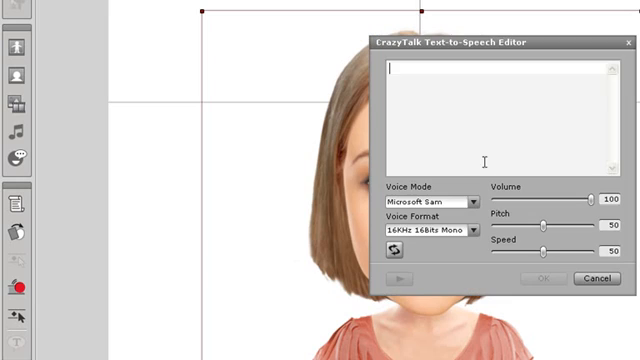
pyautogui.write('Wi')
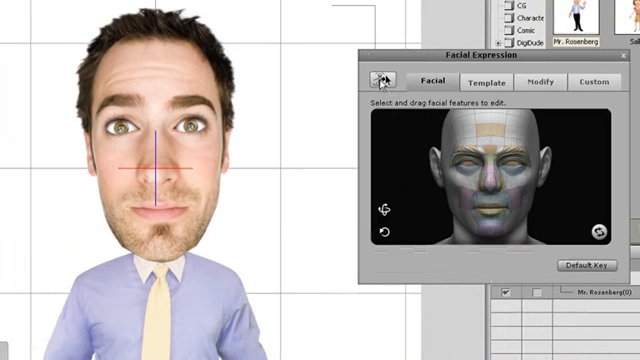
# Apply the Happy_1 template expression to Mr. Rosenberg and show the Modify sliders.
pyautogui.click(500, 83)
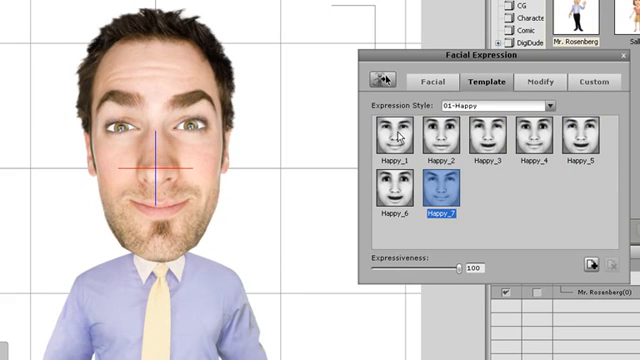
pyautogui.click(401, 134)
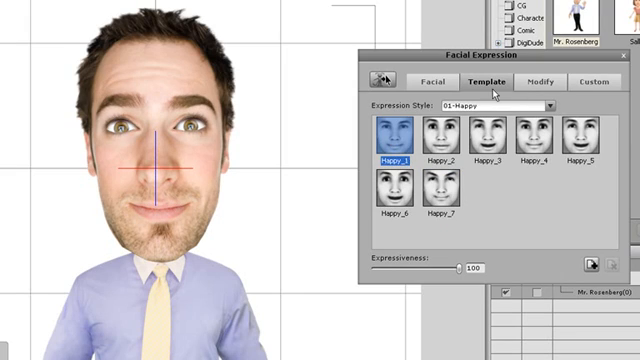
pyautogui.click(534, 82)
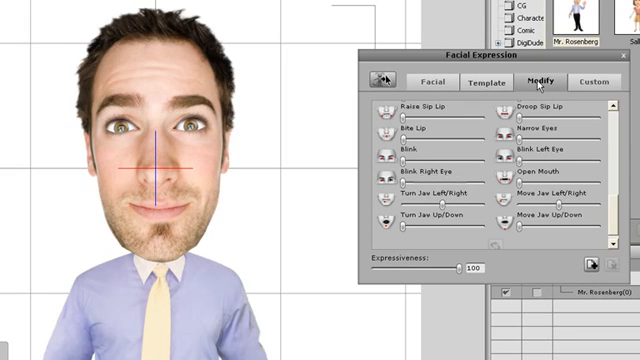
pyautogui.moveTo(428, 223)
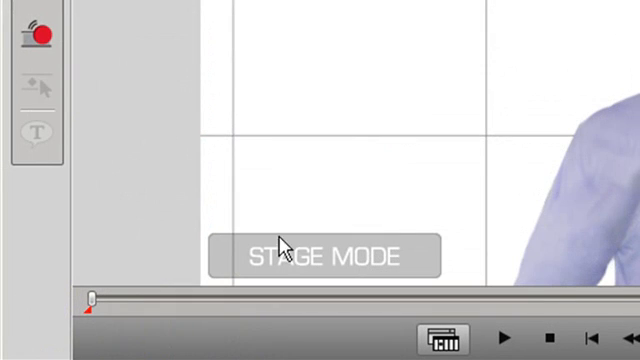
pyautogui.moveTo(90, 315)
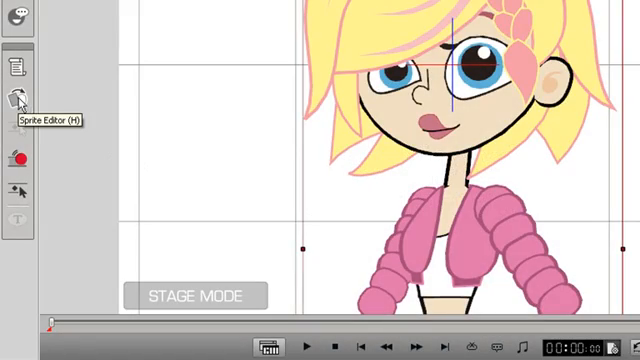
# Use the Sprite Editor to swap Cherry's eye and mouth sprites for a winking grin.
pyautogui.click(18, 96)
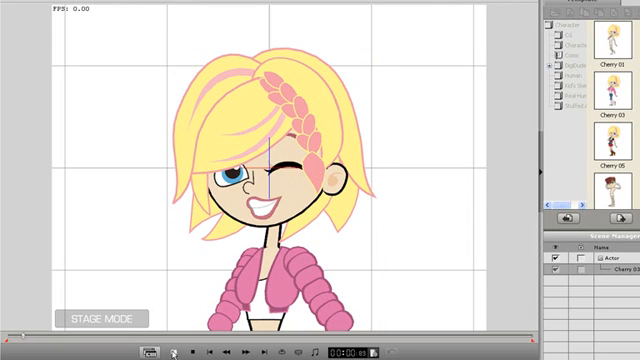
pyautogui.click(177, 351)
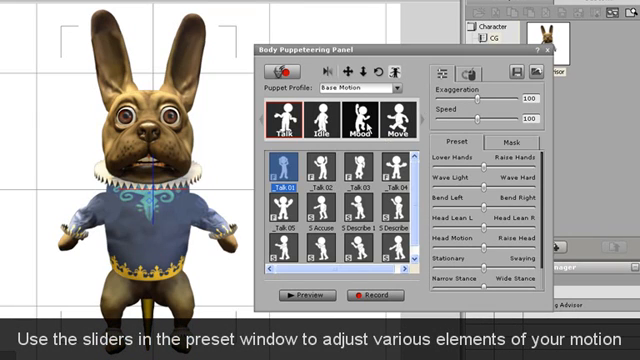
# Pick the _YAY! mood motion for the dog and show its body-part Mask.
pyautogui.click(344, 128)
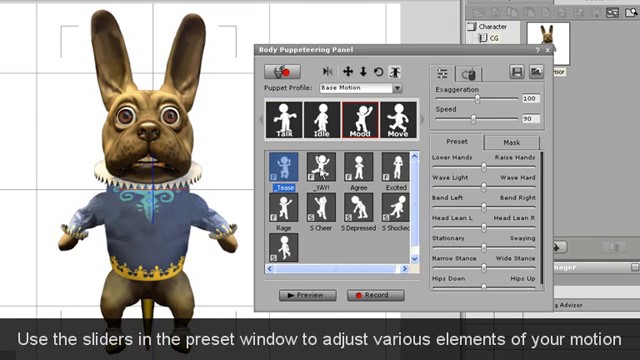
pyautogui.click(316, 170)
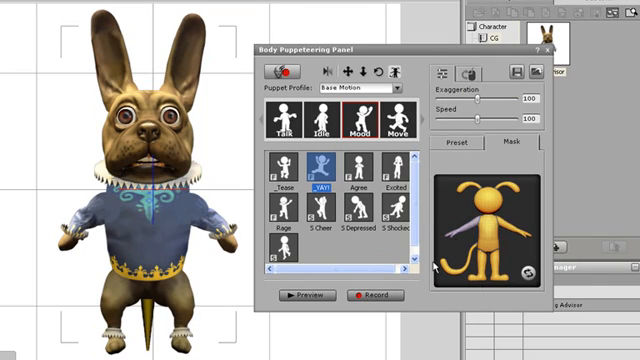
pyautogui.click(297, 296)
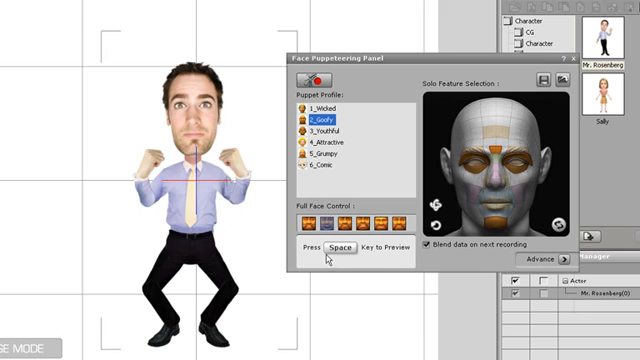
# Record a Goofy face puppeteering performance for Mr. Rosenberg with Space start and stop.
pyautogui.press('space')
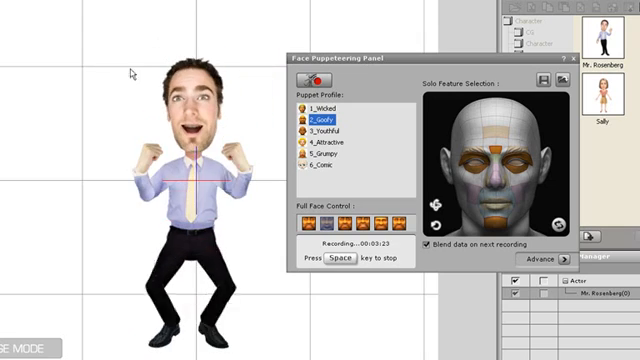
pyautogui.press('space')
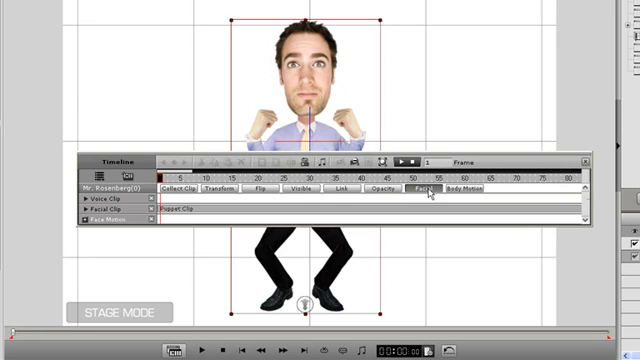
# Export Mr. Rosenberg's collected facial clip as a perform named 'Jump for Joy'.
pyautogui.click(461, 188)
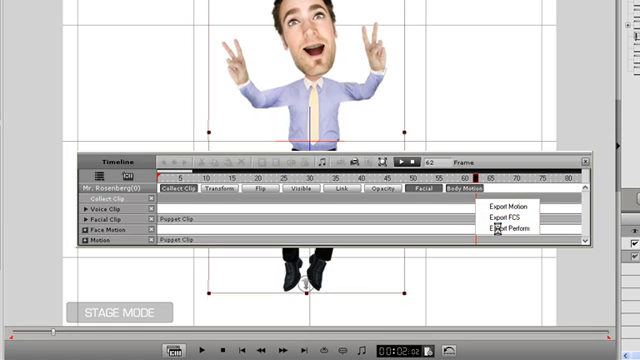
pyautogui.click(516, 226)
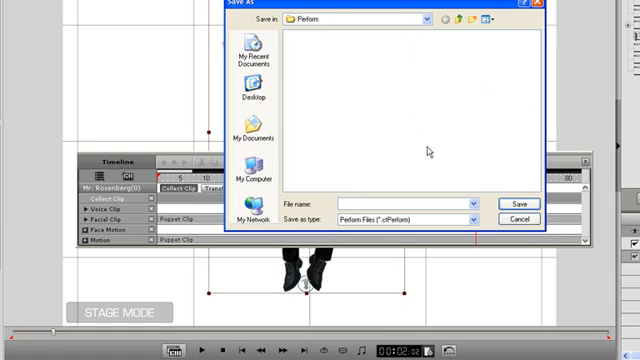
pyautogui.write('Jump')
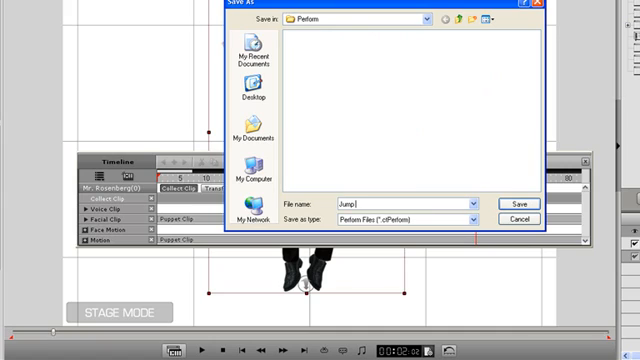
pyautogui.write('for Joy')
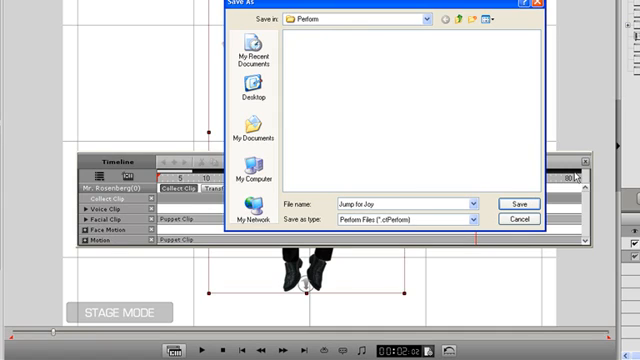
pyautogui.click(514, 203)
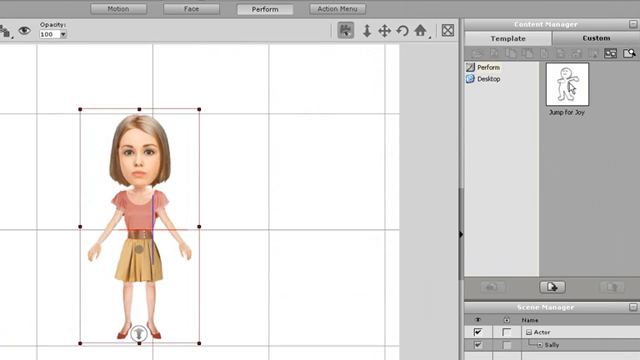
# Apply Jump for Joy to Sally and load Chicken Dance.ctMotion for the cartoon boy.
pyautogui.doubleClick(566, 80)
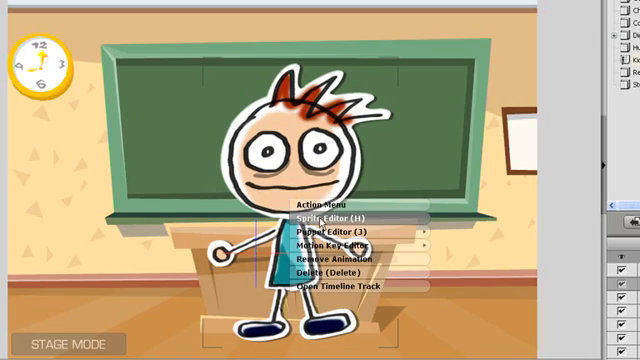
pyautogui.click(333, 244)
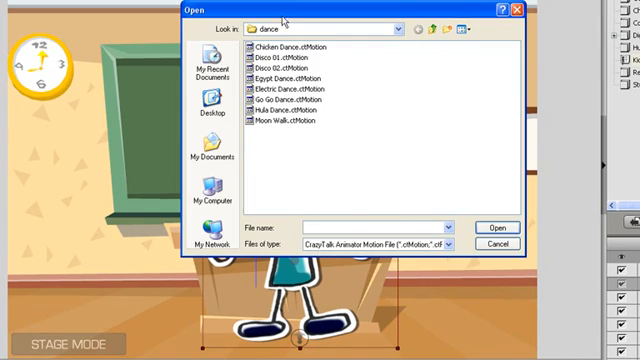
pyautogui.click(290, 48)
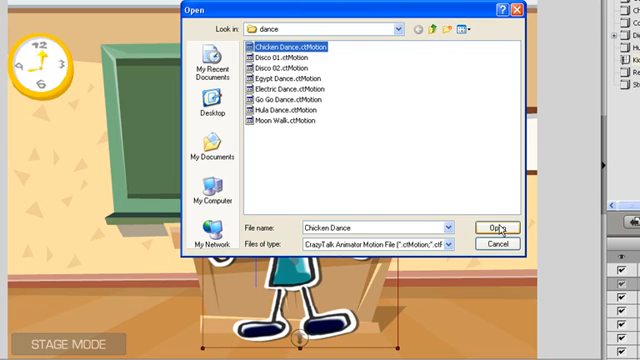